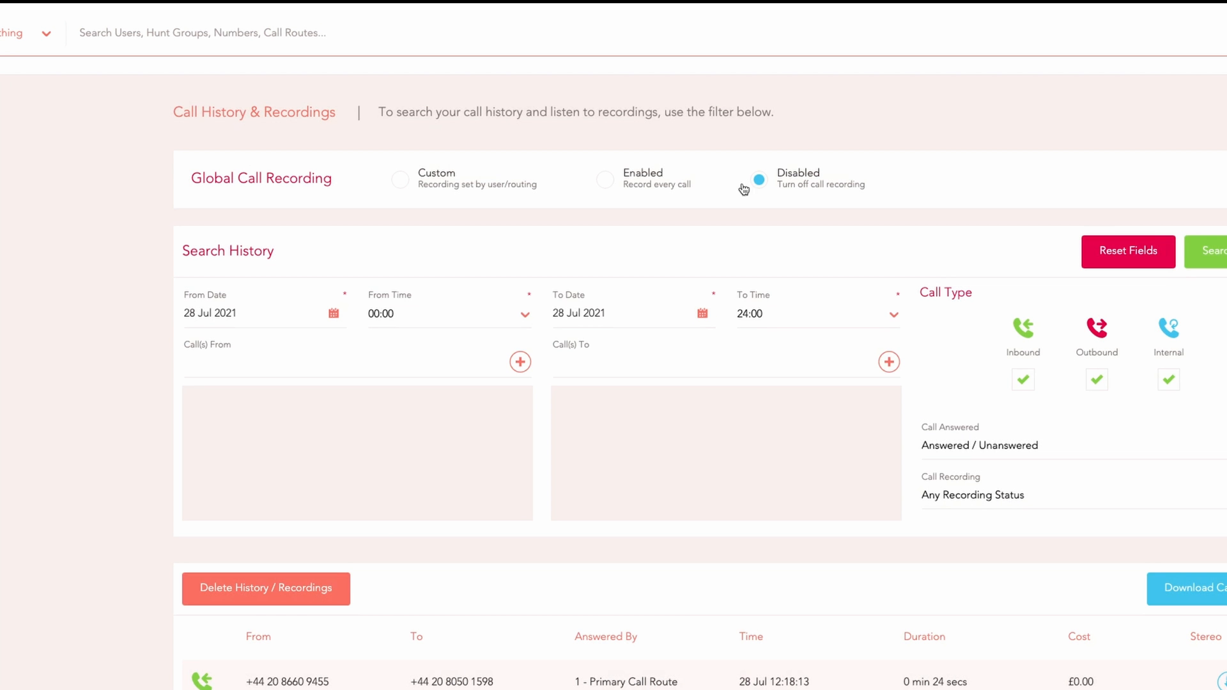
# Step: Switch Global Call Recording from Disabled to Custom on Call History & Recordings
pyautogui.click(604, 180)
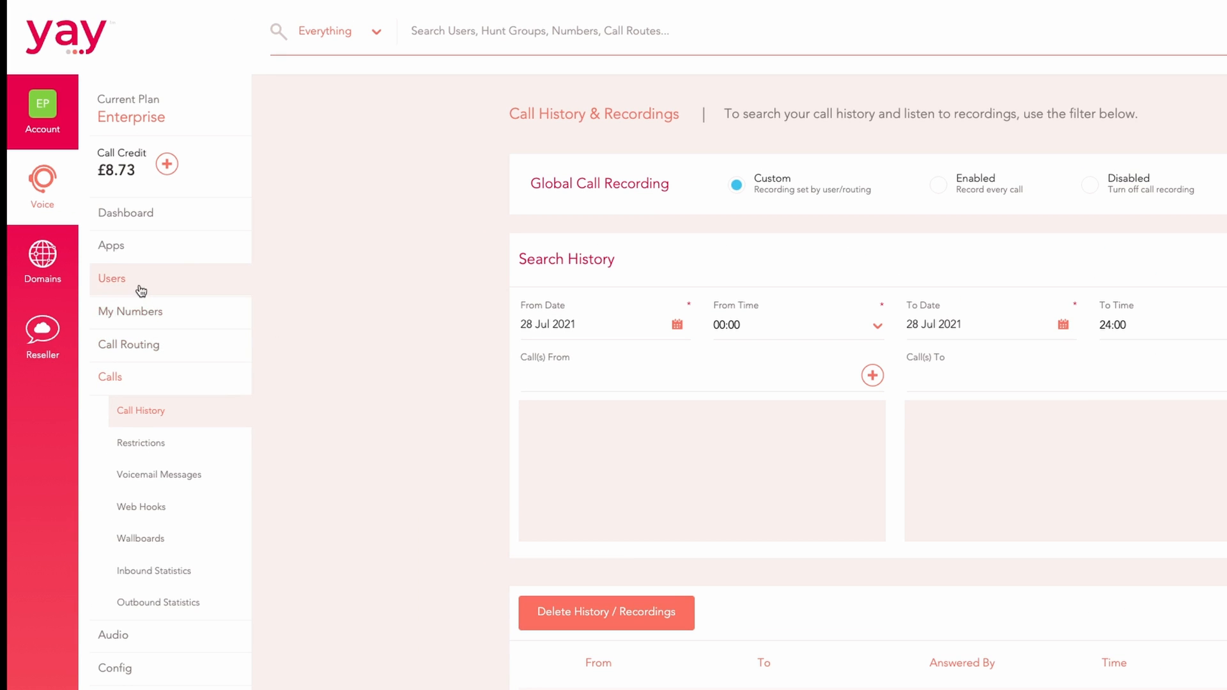
# Step: Enable the Call Recording toggle in one voice user's settings
pyautogui.click(111, 278)
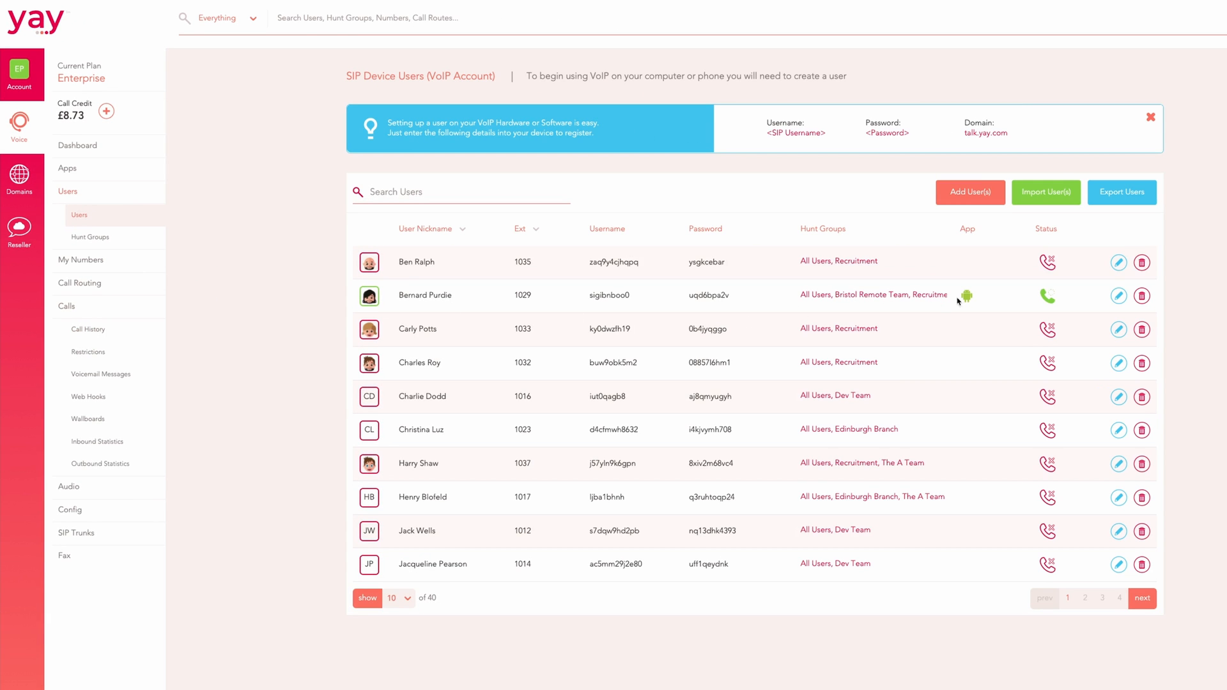
pyautogui.click(1118, 296)
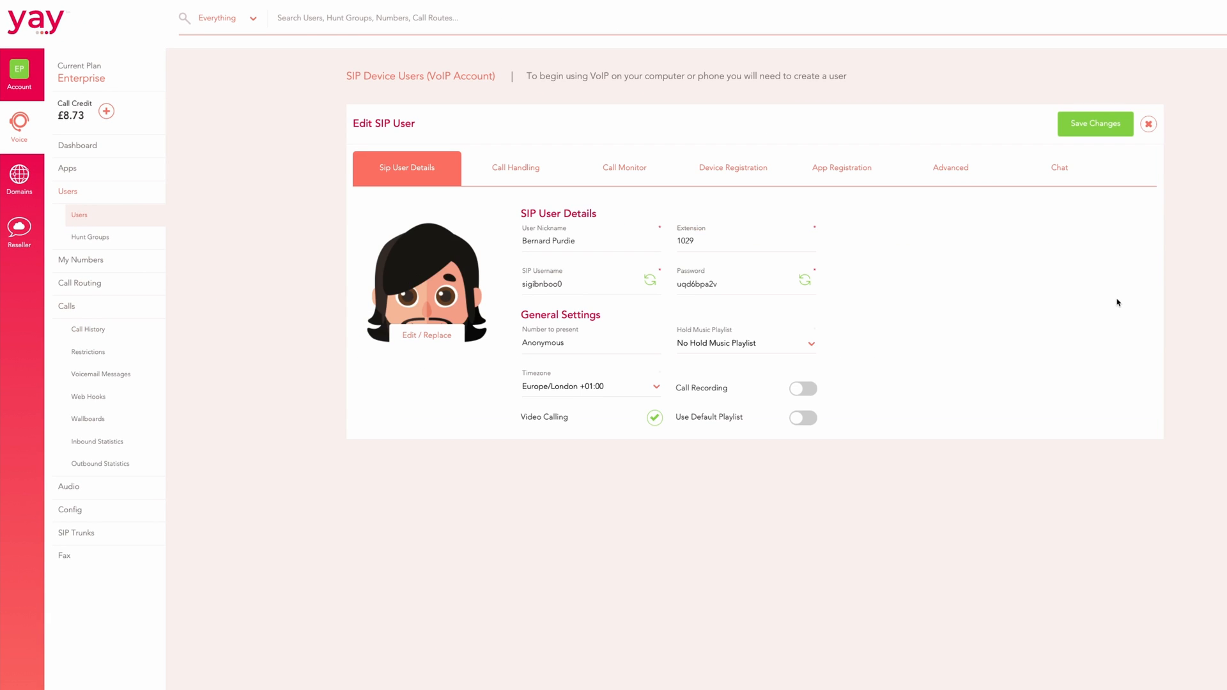
pyautogui.click(803, 389)
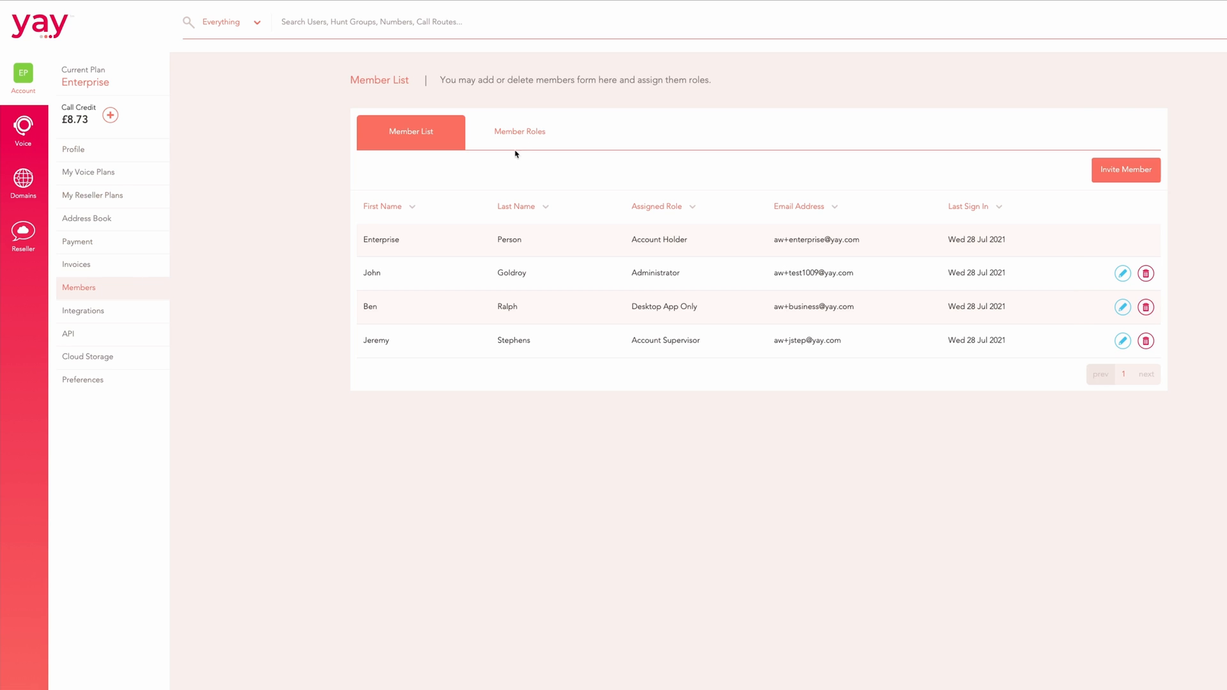
# Step: Switch to the Member Roles tab and begin adding a new role
pyautogui.click(520, 131)
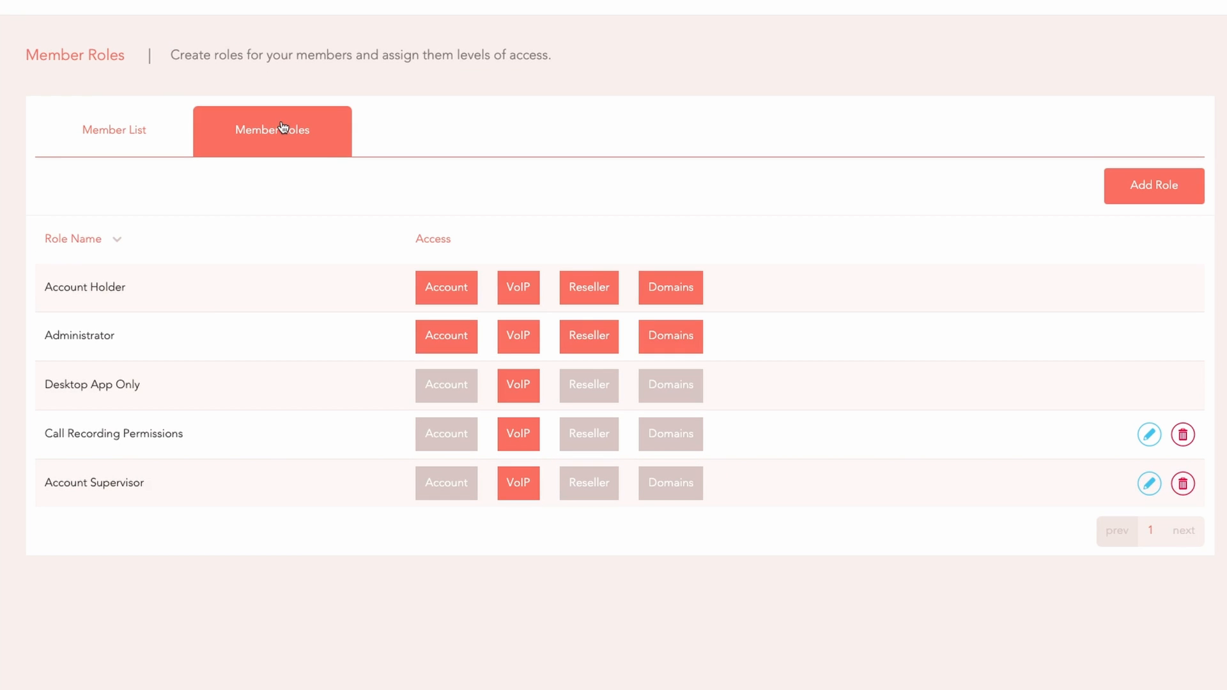
pyautogui.moveTo(258, 338)
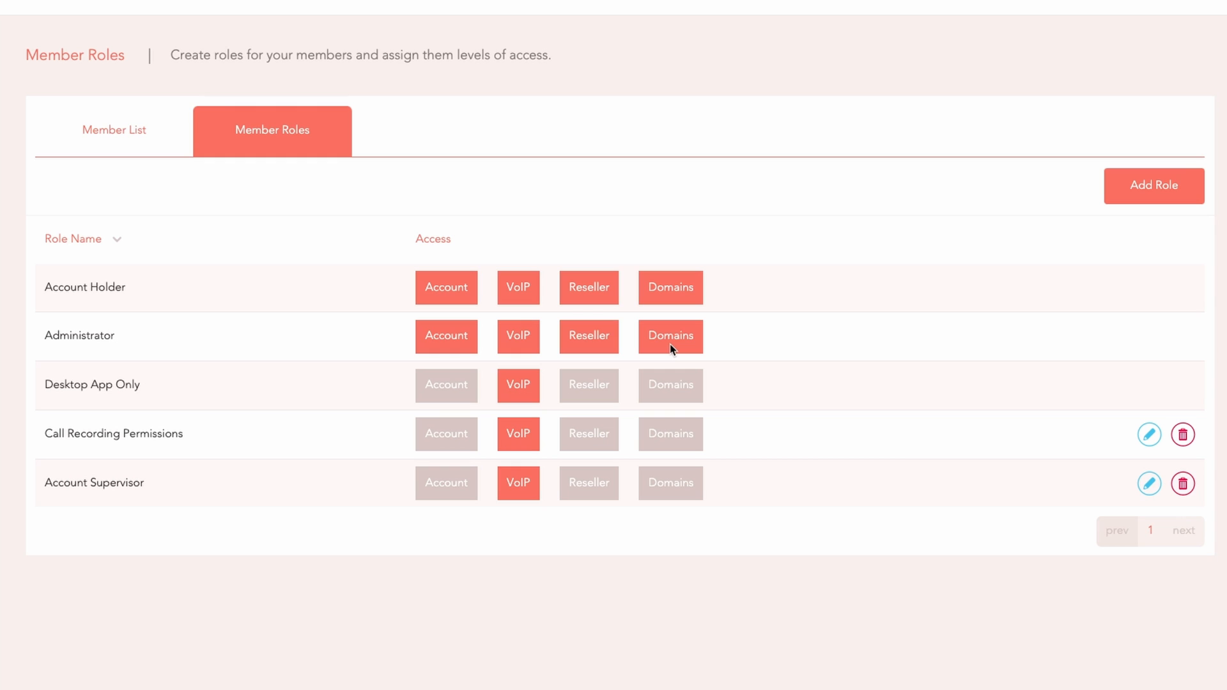
pyautogui.click(1153, 184)
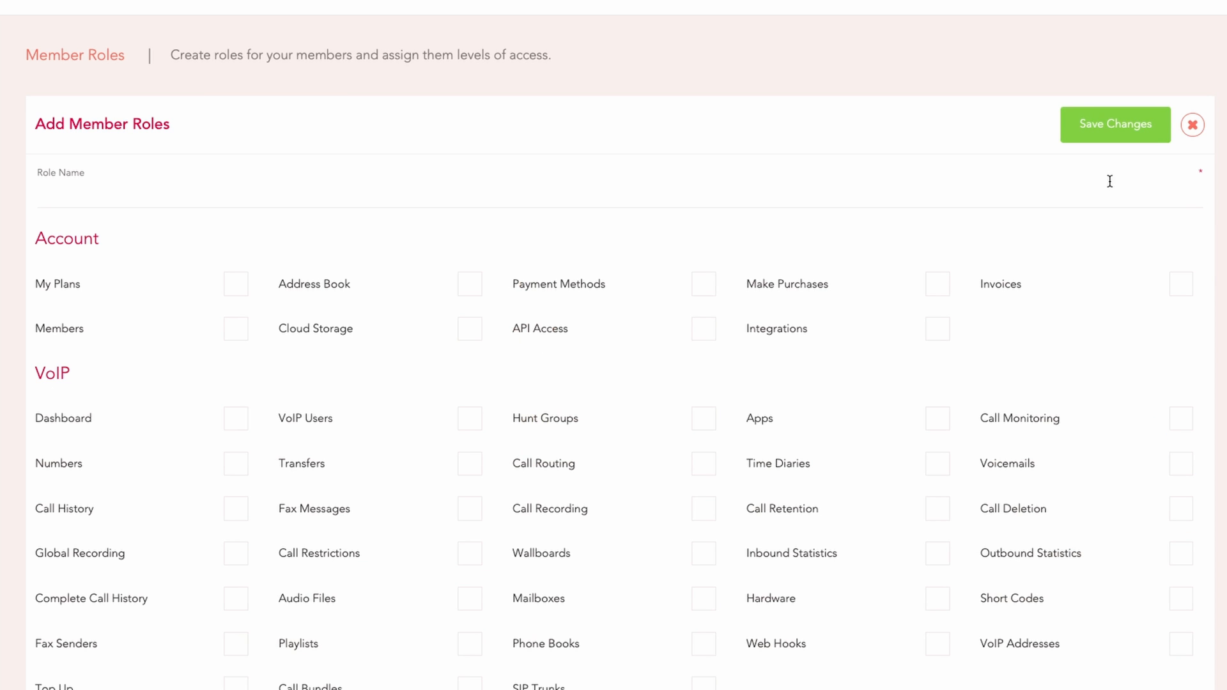
# Step: Create the 'Call Recording Permissions' role and return to the member list
pyautogui.write('Call')
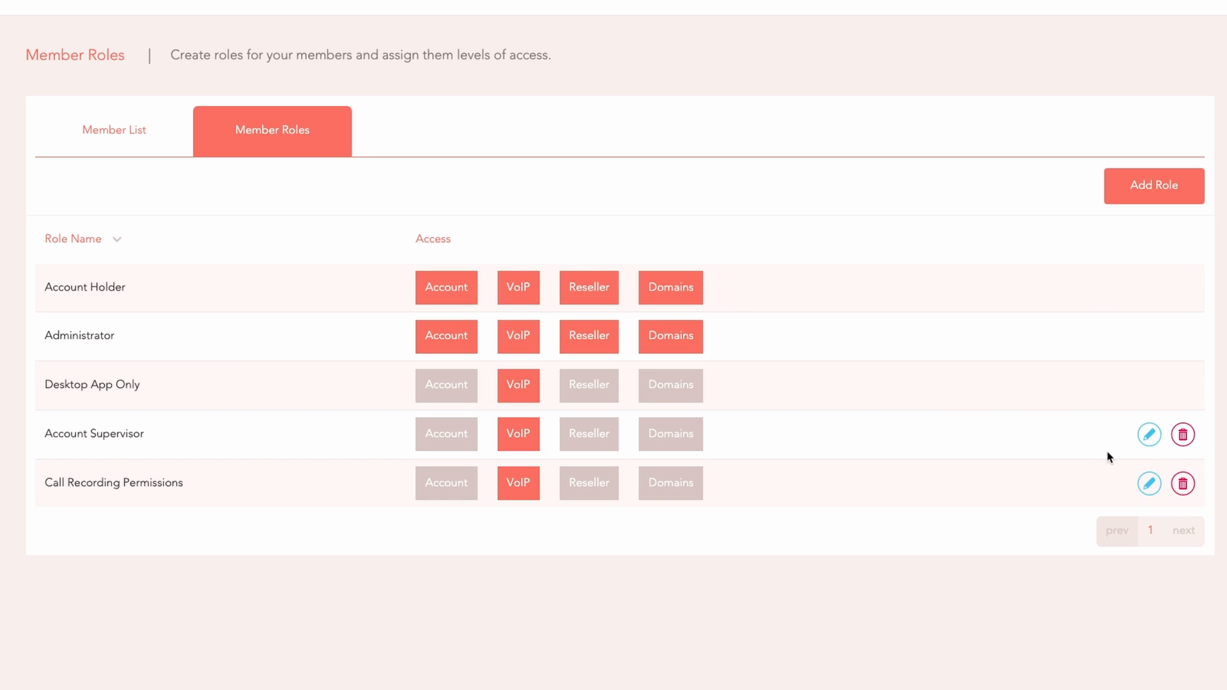
pyautogui.moveTo(94, 143)
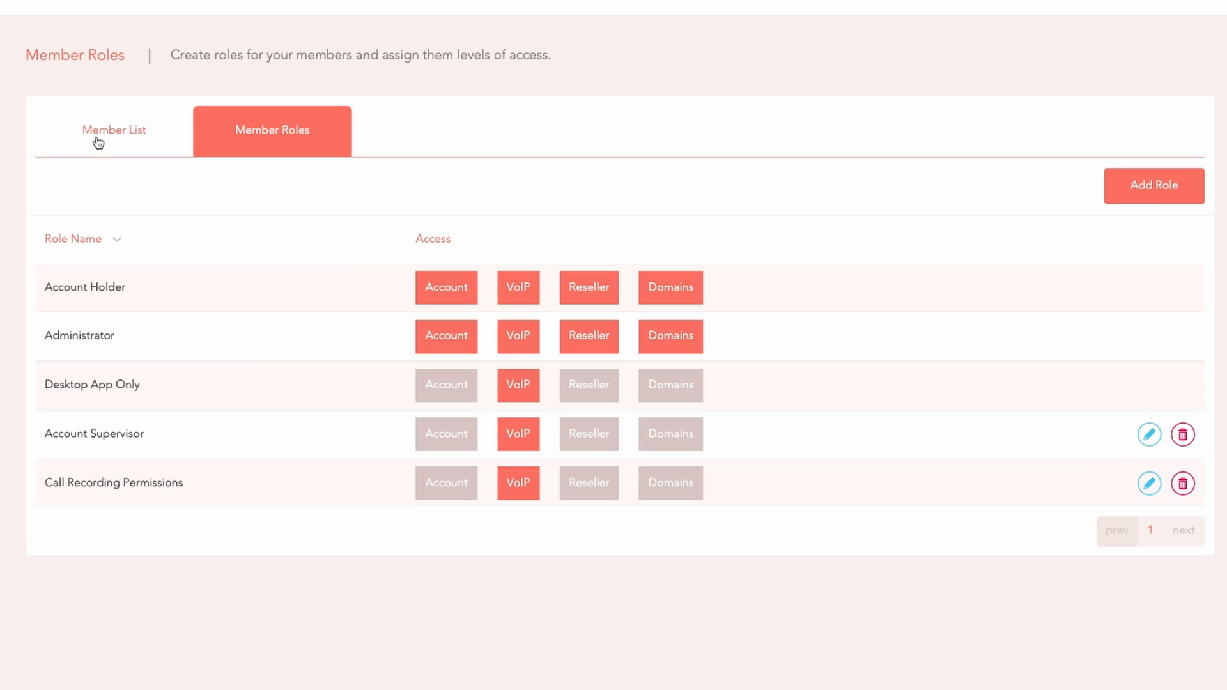
pyautogui.click(114, 129)
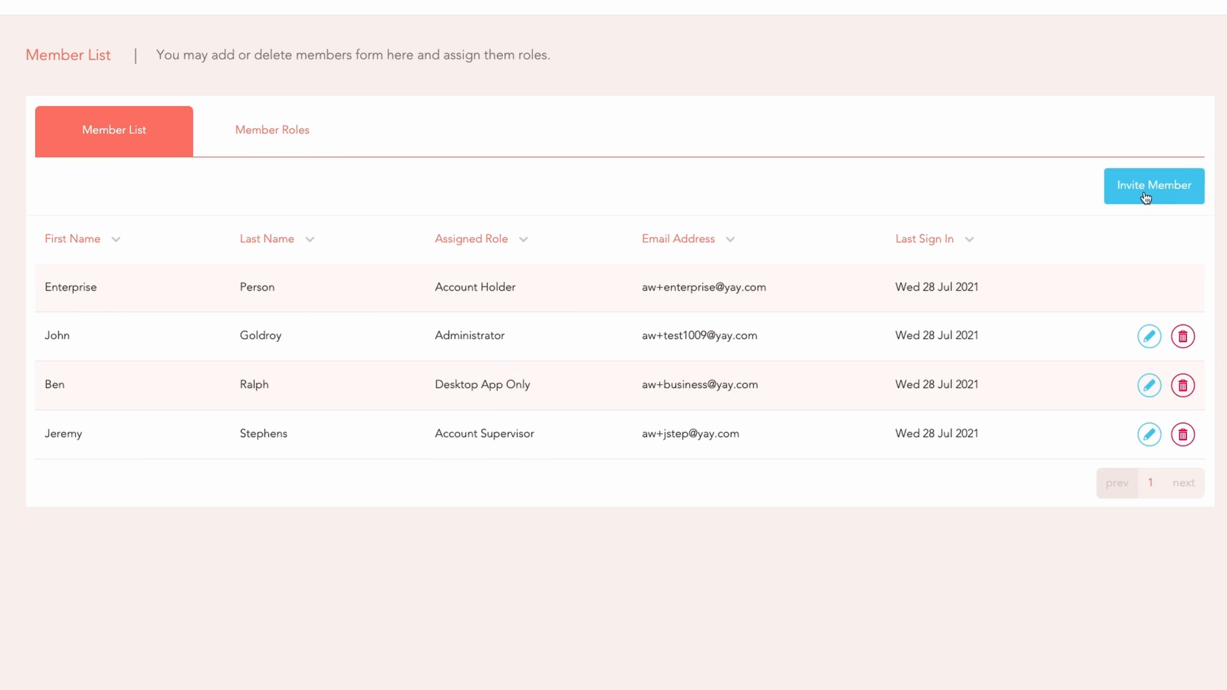
# Step: Invite a member with the Call Recording Permissions role, limited to three chosen voice users
pyautogui.click(1153, 185)
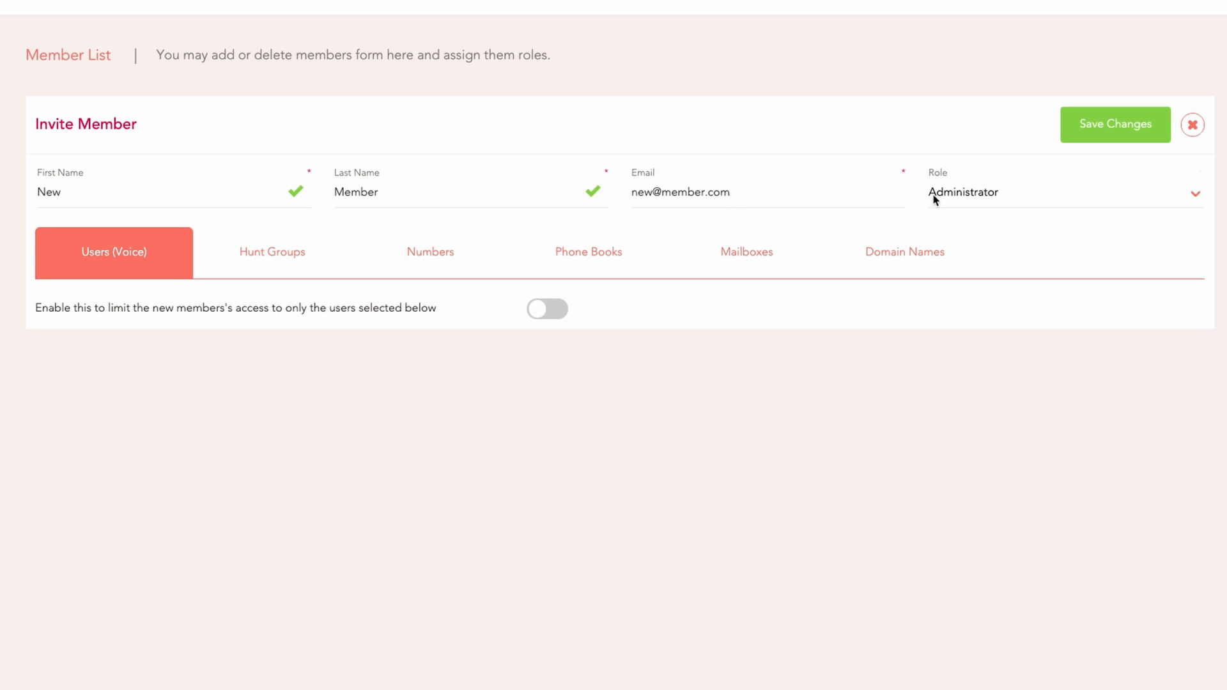
pyautogui.click(1063, 192)
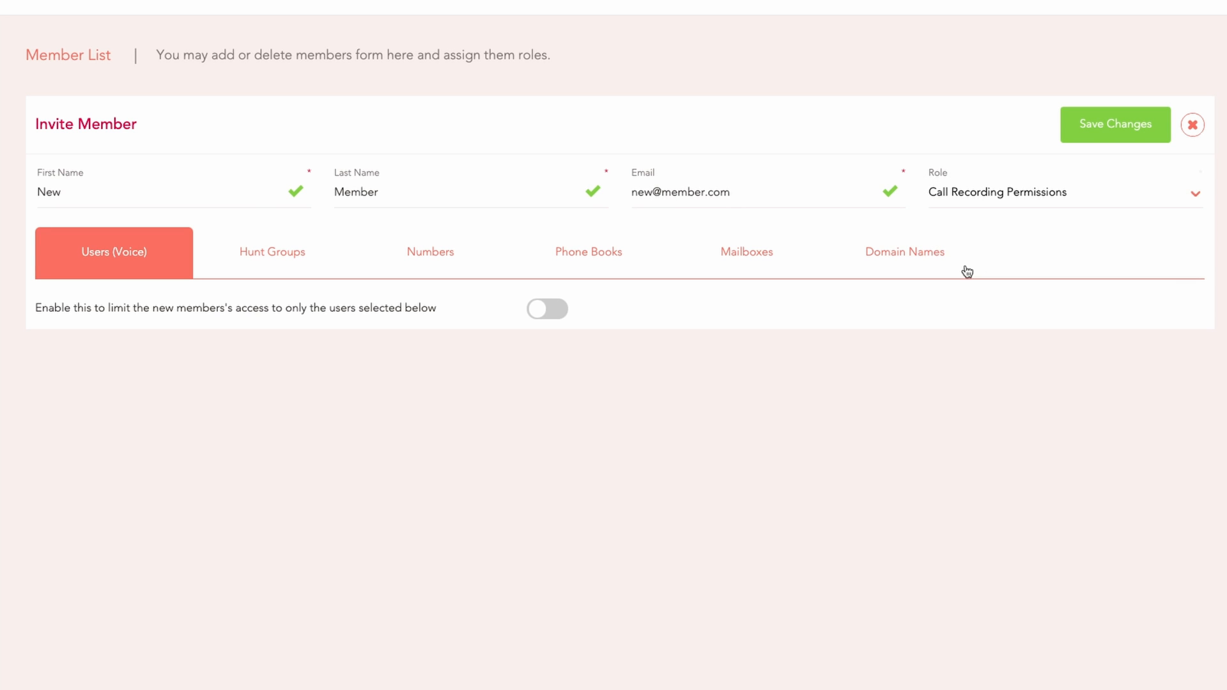
pyautogui.click(272, 252)
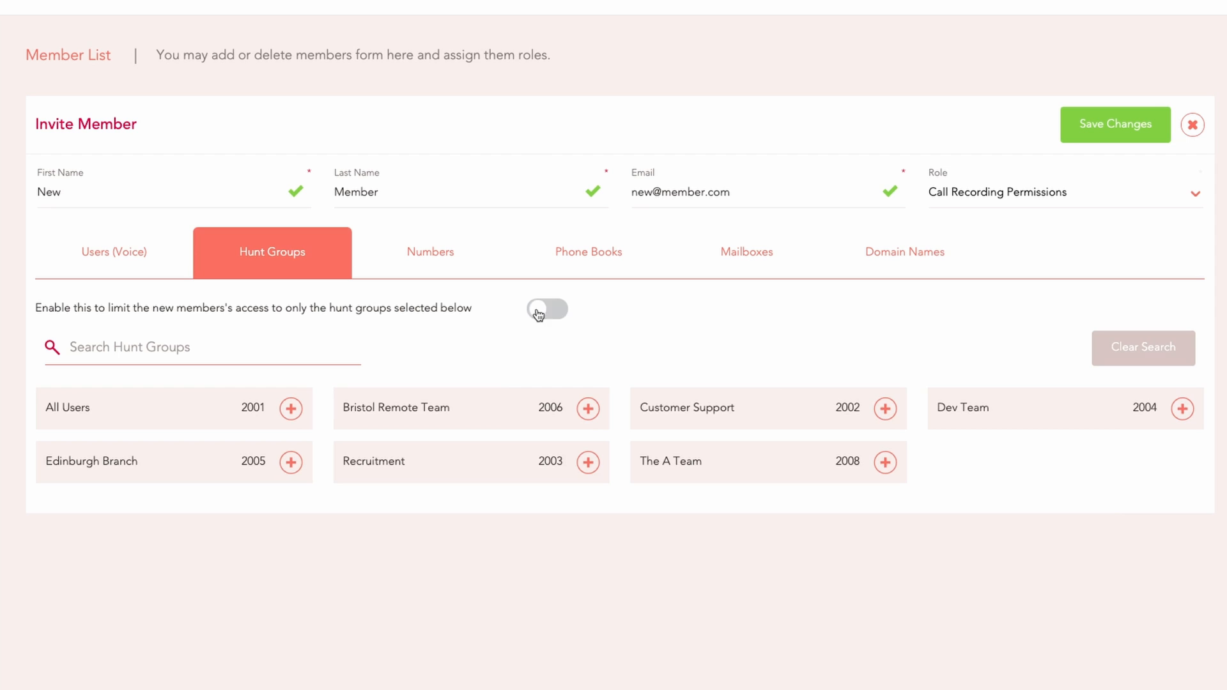
pyautogui.click(114, 251)
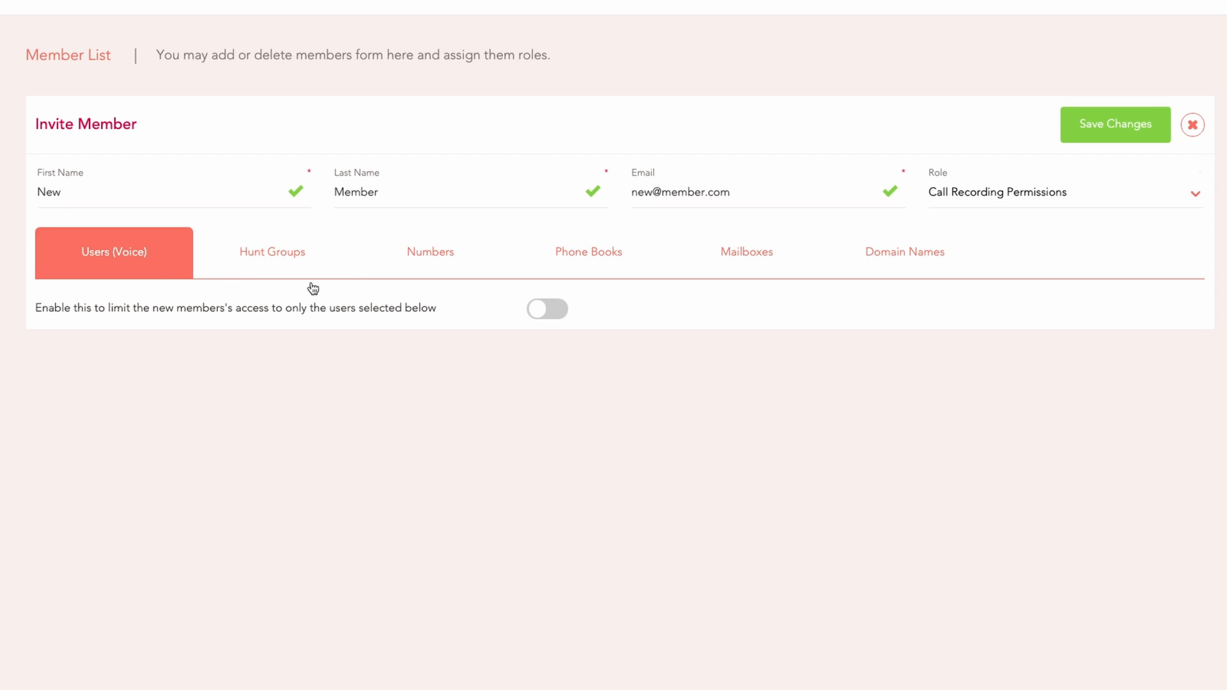
pyautogui.click(547, 309)
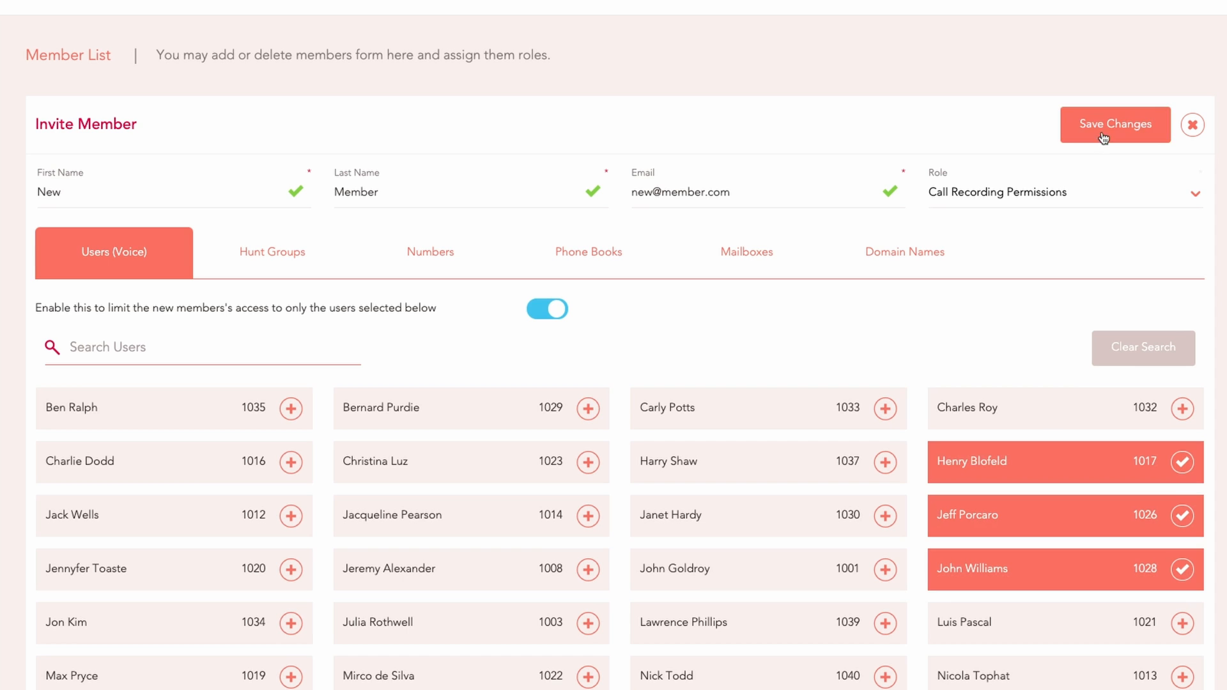
pyautogui.click(1115, 124)
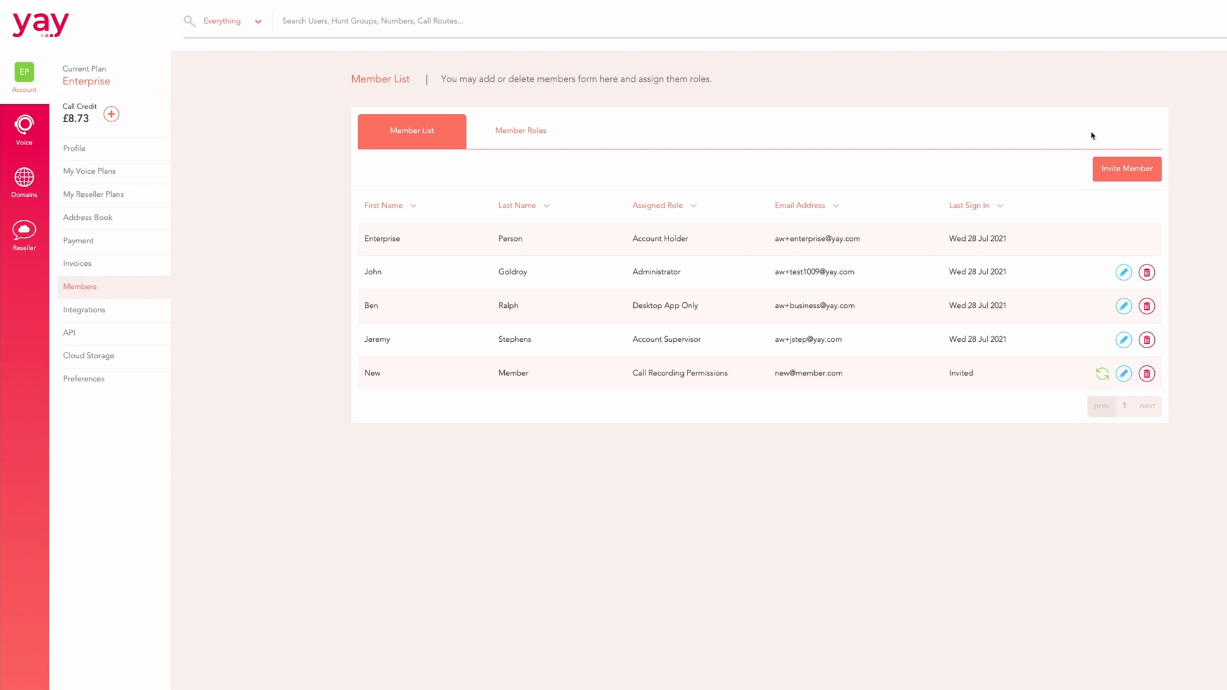
# Step: Open Account > Cloud Storage to see the Dropbox and Google Drive options
pyautogui.click(24, 126)
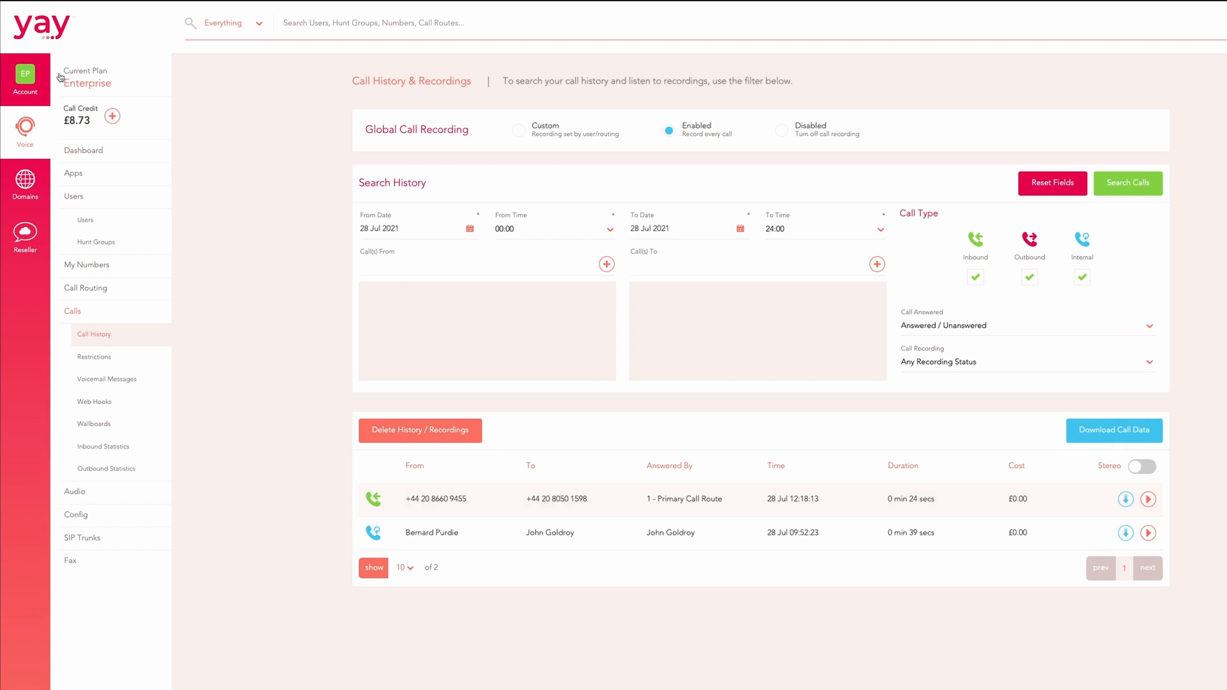
pyautogui.click(24, 73)
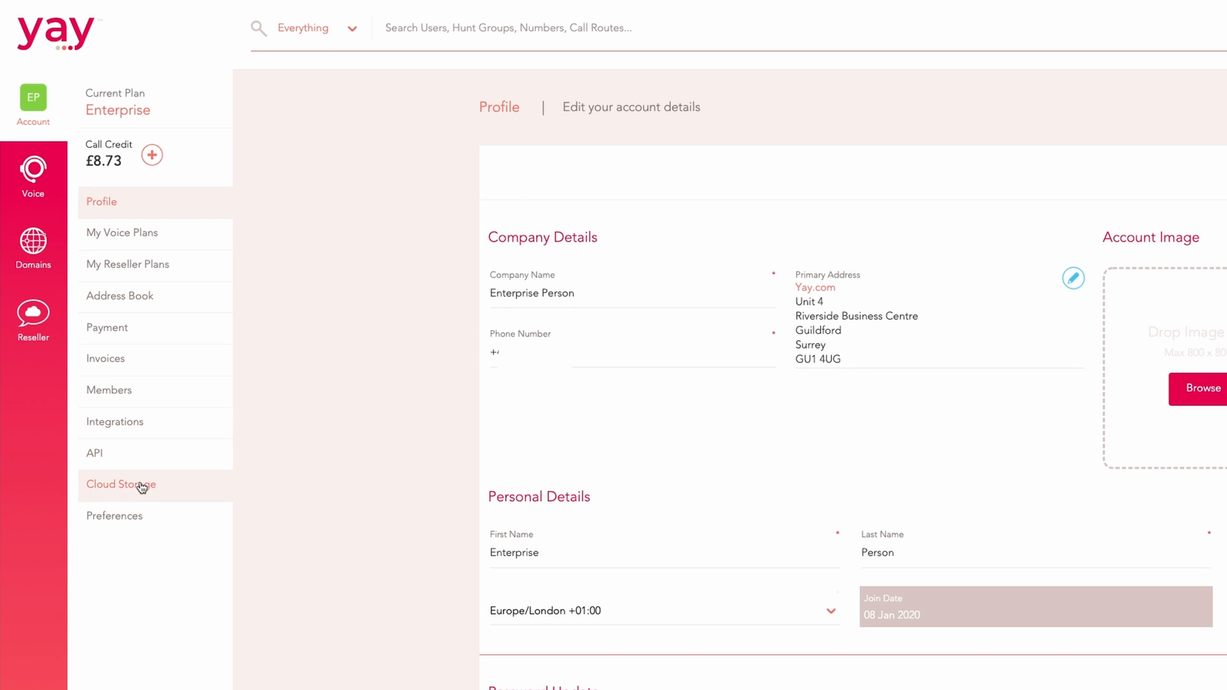
pyautogui.click(121, 485)
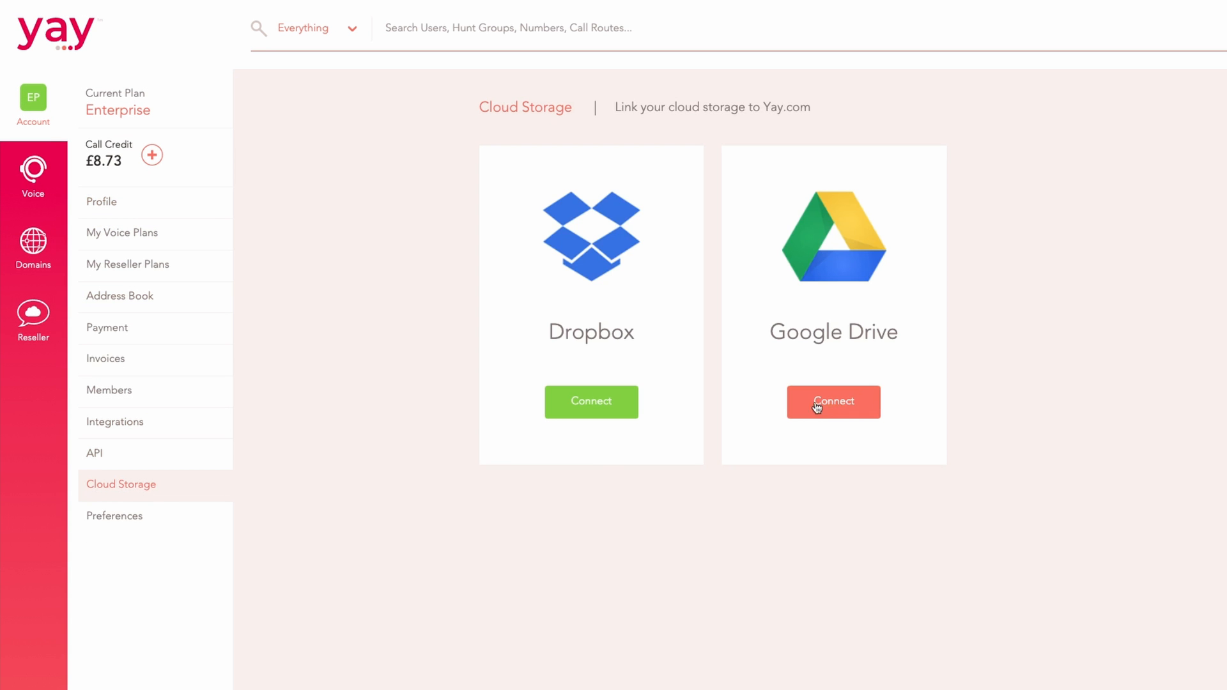